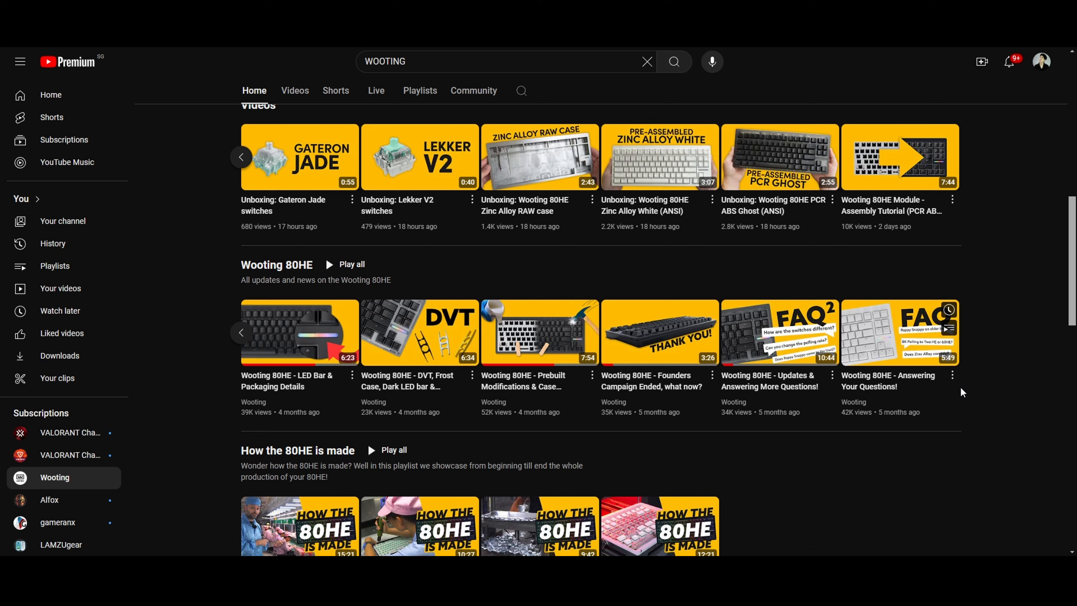
Scroll the Wooting channel home page down to the 'How the 80HE is made' playlist row.
{"action": "scroll", "scroll_direction": "down", "scroll_amount": 3}
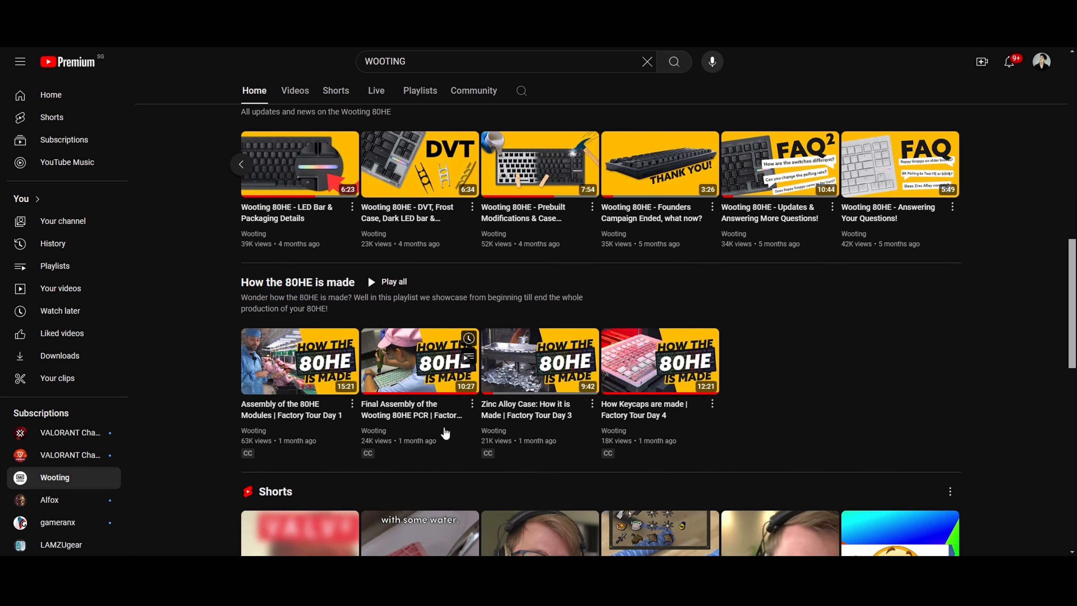
{"action": "mouse_move", "coordinate": [306, 378]}
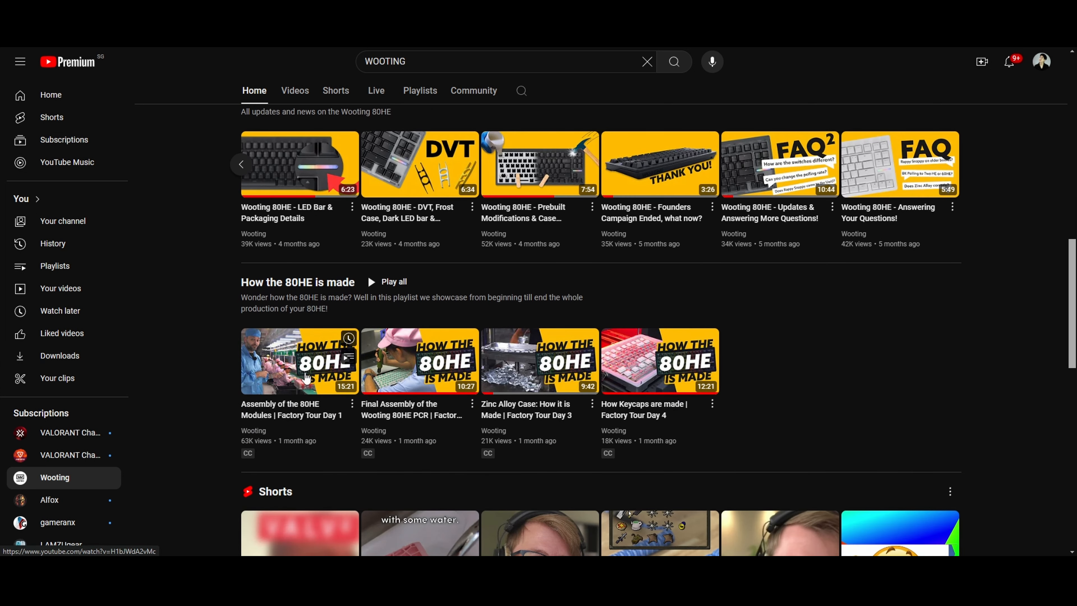
{"action": "left_click", "coordinate": [299, 361]}
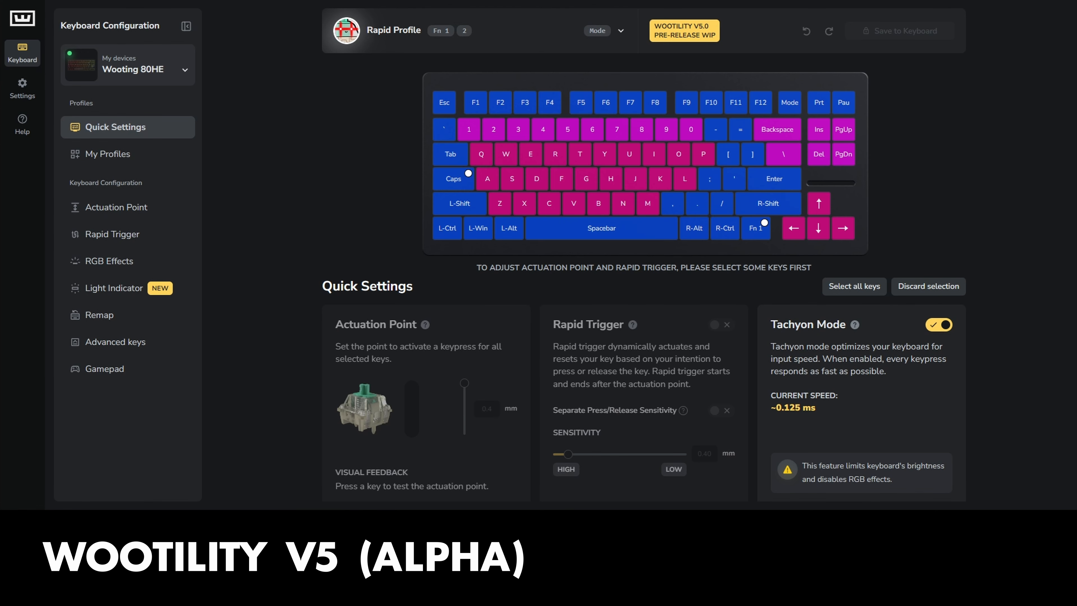
{"action": "mouse_move", "coordinate": [704, 39]}
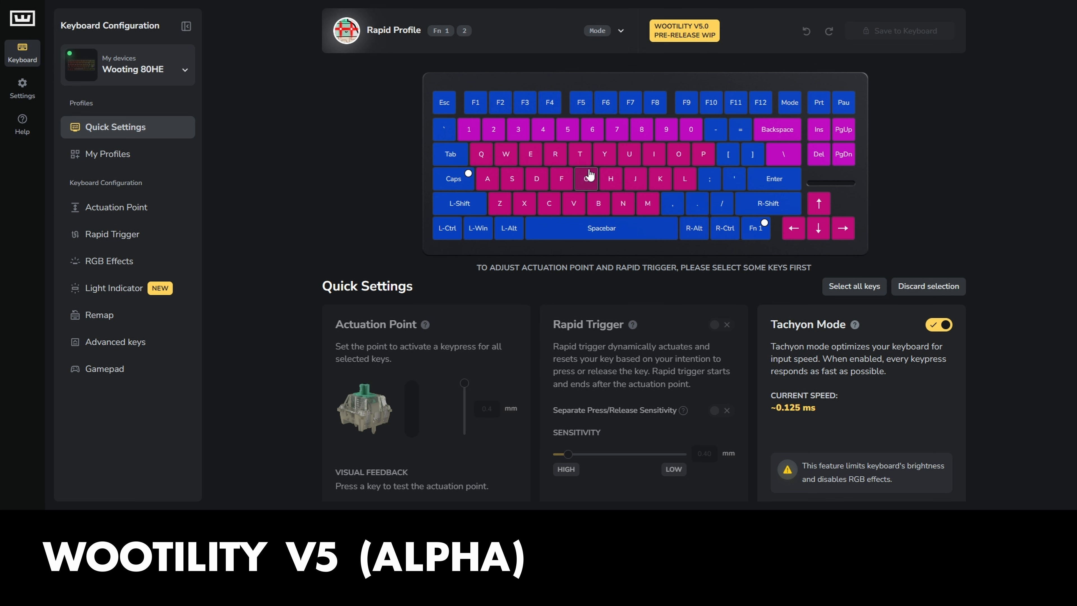
Visit My Profiles and Actuation Point, then land on the Rapid Trigger settings for the 80HE.
{"action": "left_click", "coordinate": [107, 154]}
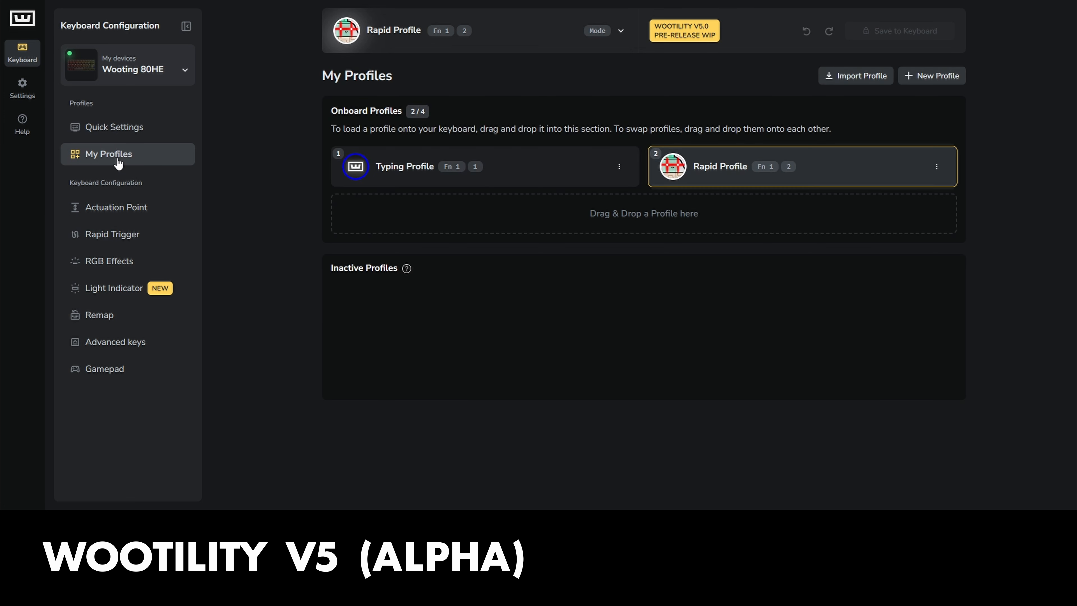
{"action": "left_click", "coordinate": [116, 207]}
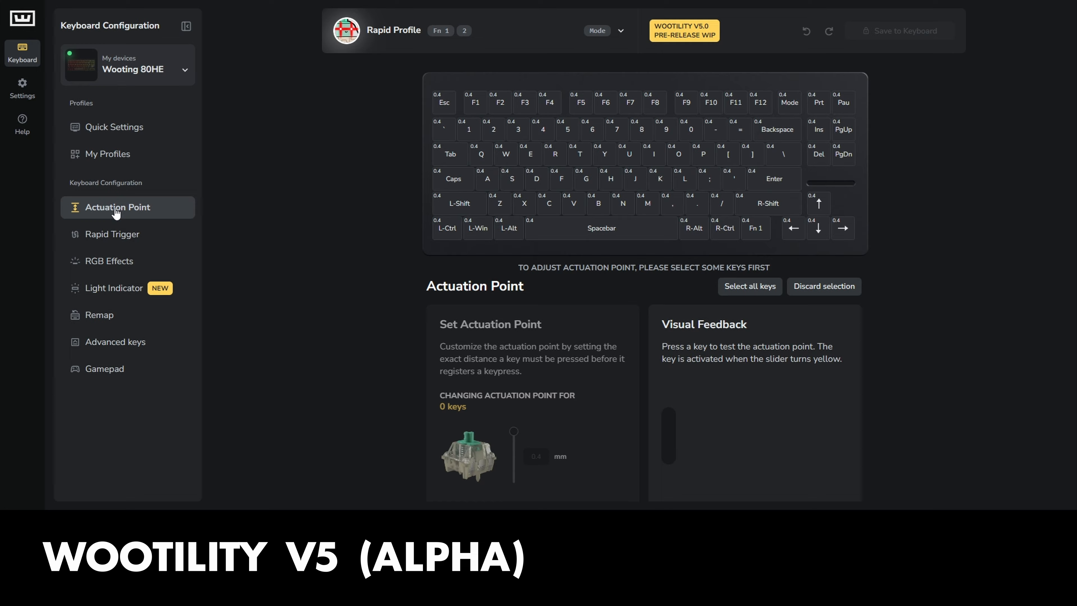
{"action": "left_click", "coordinate": [114, 233]}
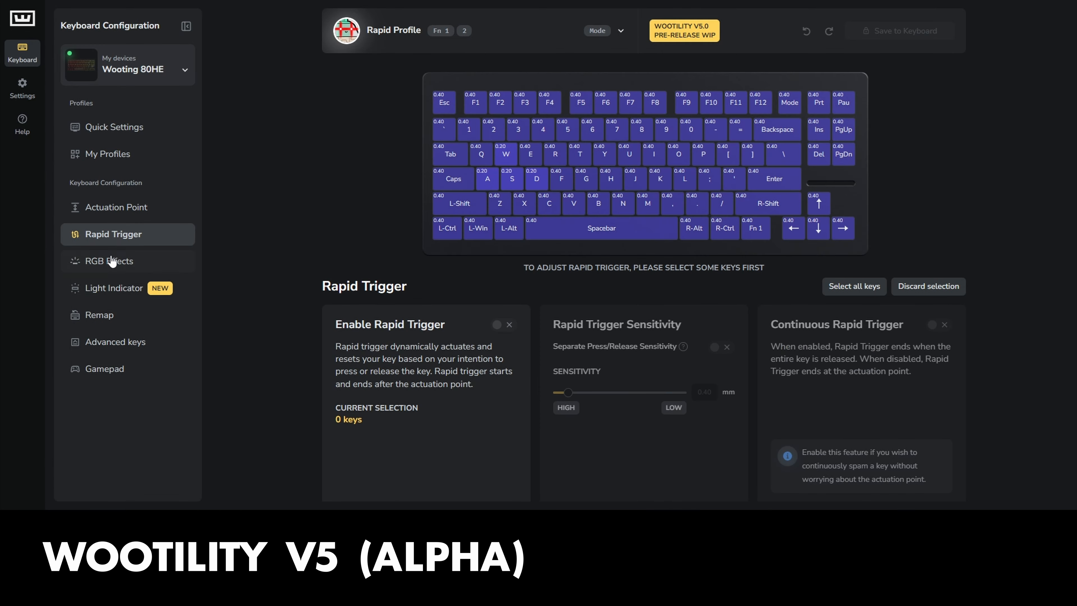
{"action": "mouse_move", "coordinate": [110, 261]}
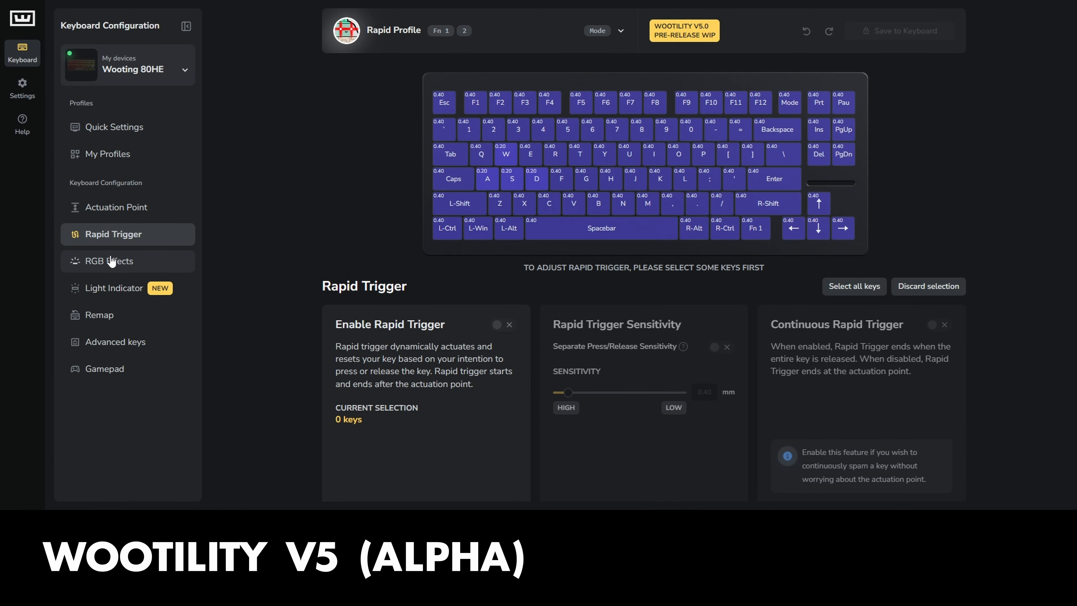